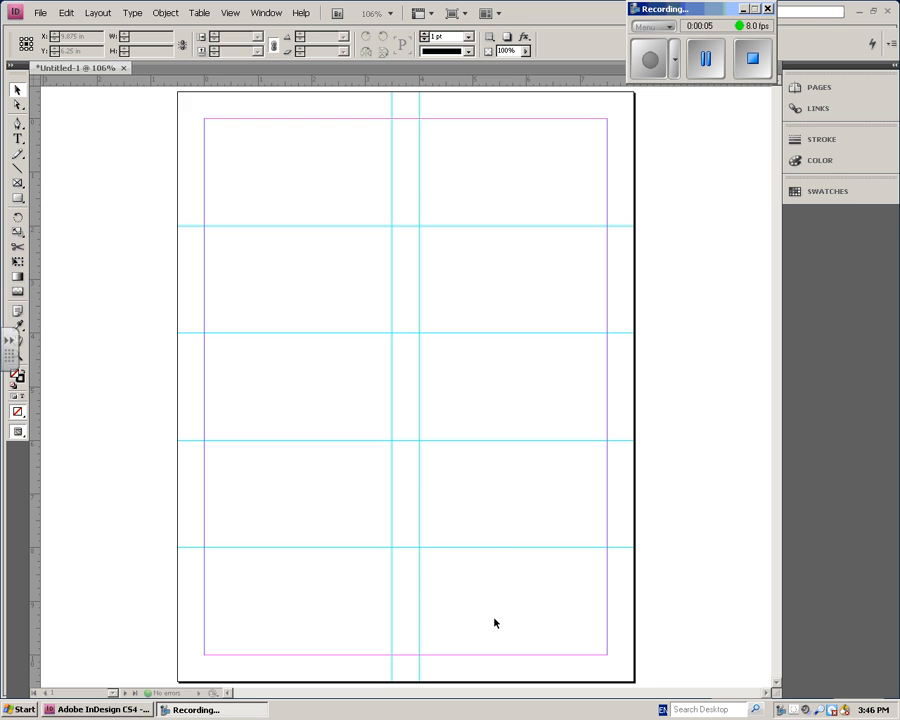
pyautogui.moveTo(448, 219)
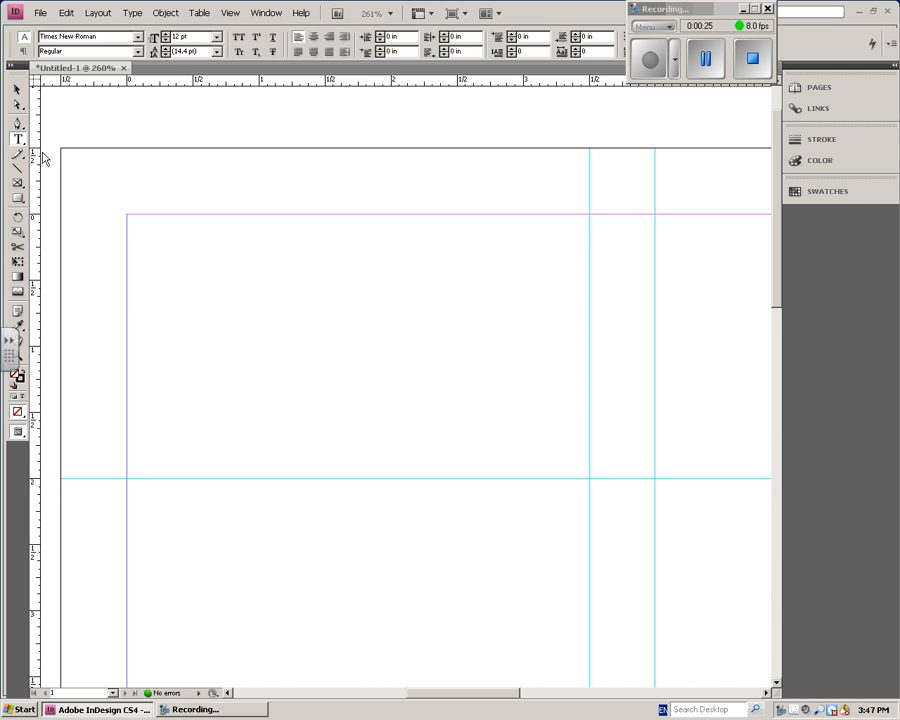
# Add text frames for the name 'Al' and the title 'Technology Education Teacher'
pyautogui.moveTo(153, 245); pyautogui.dragTo(432, 278)
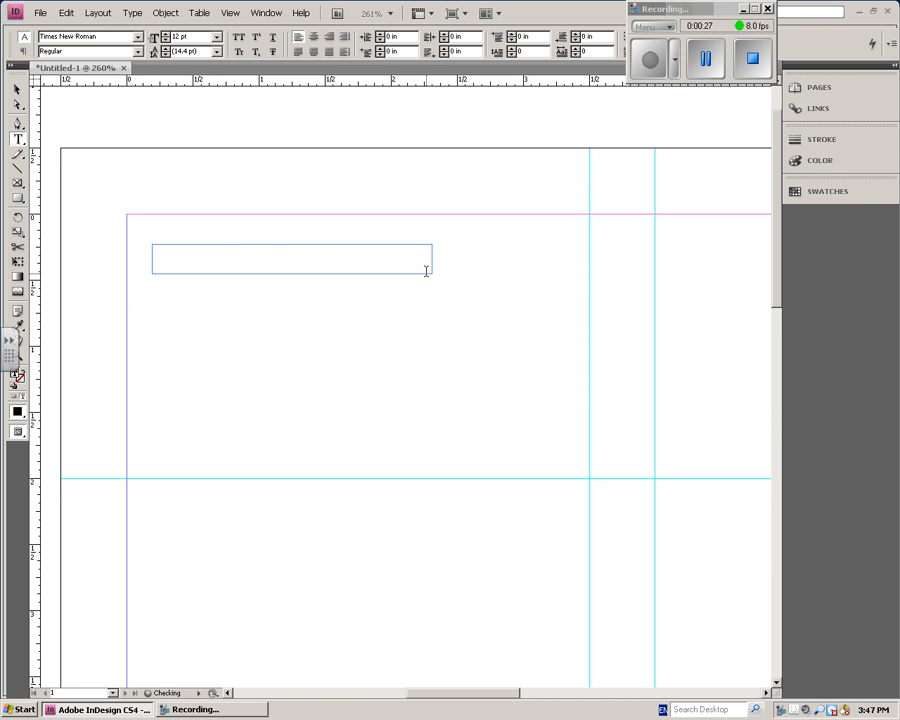
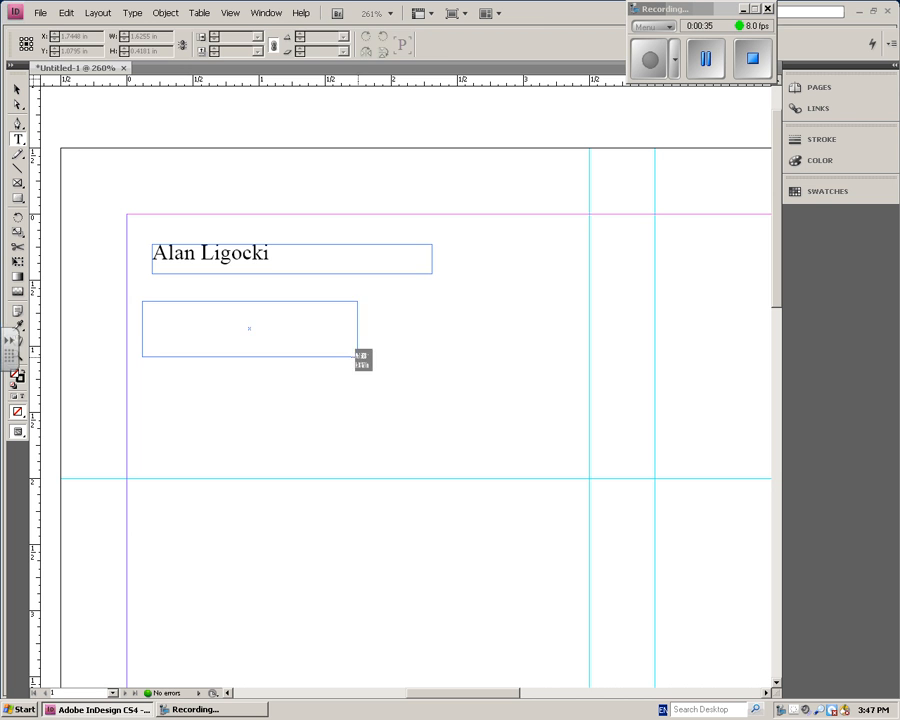
pyautogui.click(250, 316)
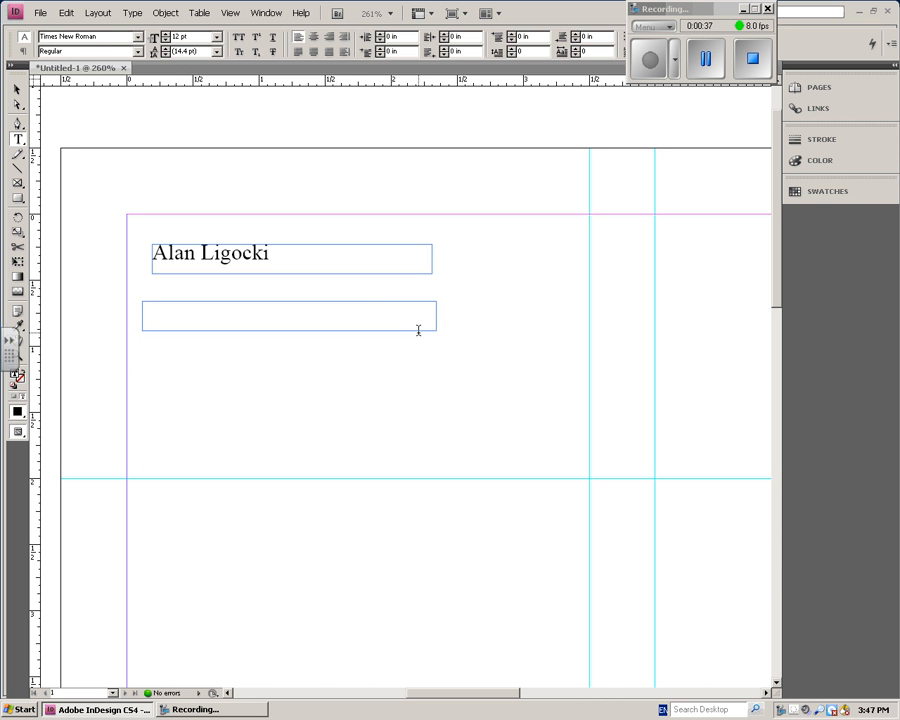
pyautogui.write('Techn')
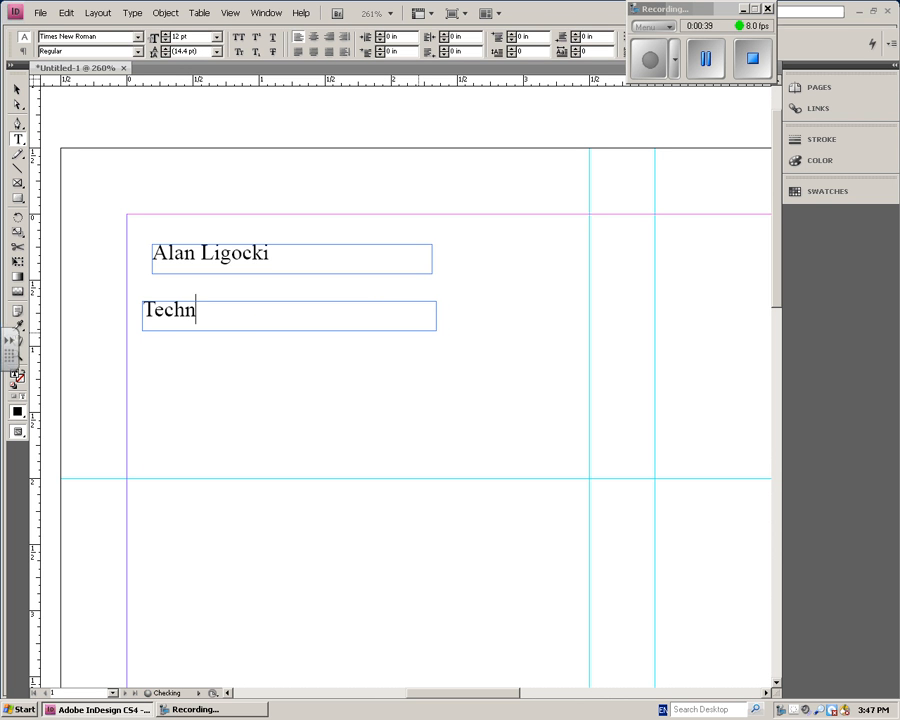
pyautogui.write('ology Educat')
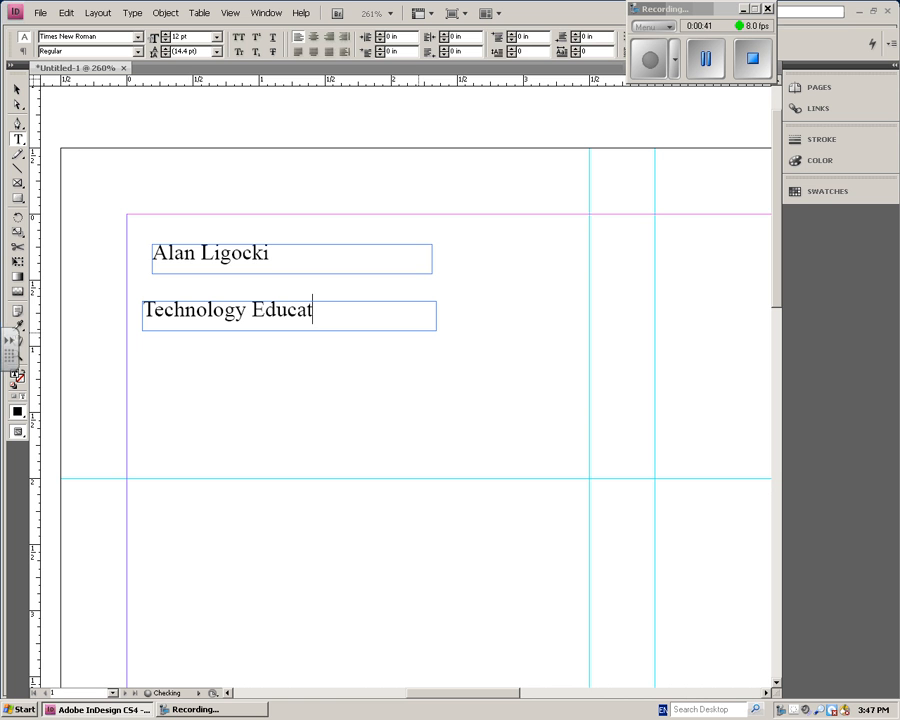
pyautogui.write('ion Teacher')
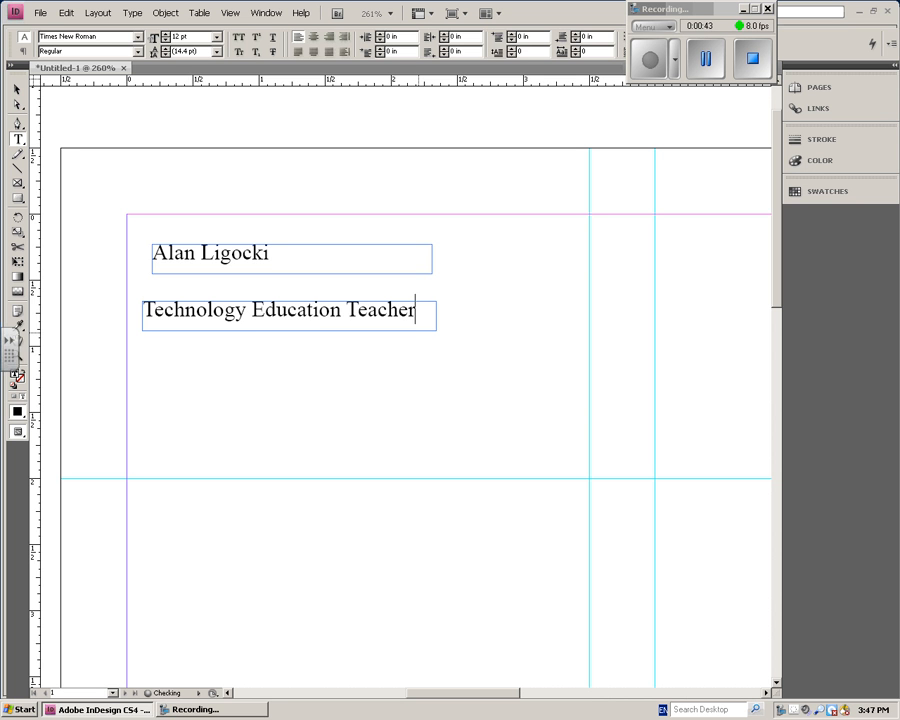
# Add a third text frame reading 'Menasha High School'
pyautogui.moveTo(152, 372); pyautogui.dragTo(388, 408)
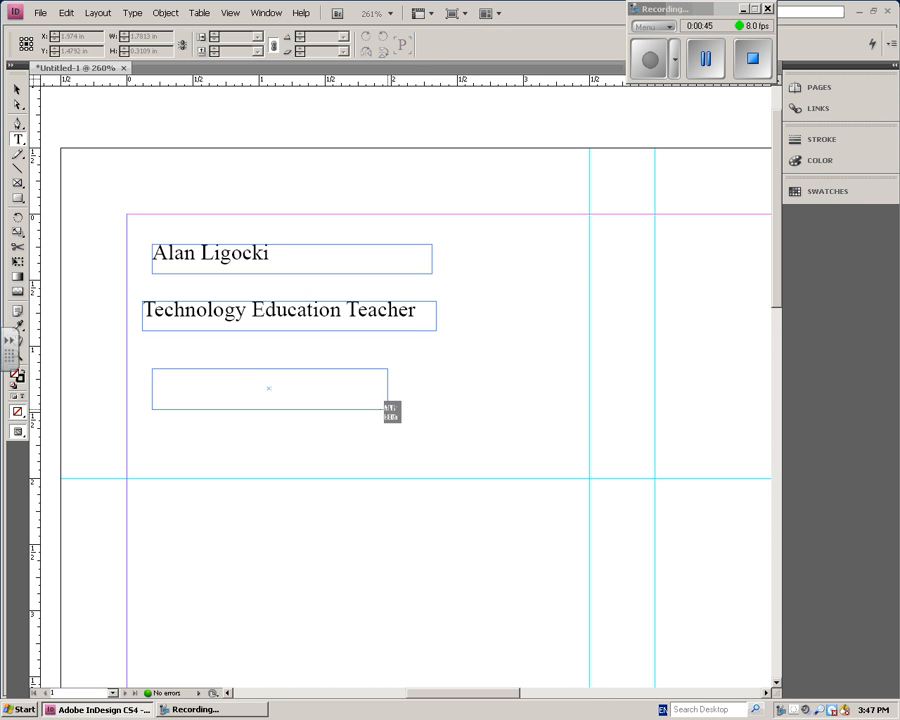
pyautogui.write('Menasha Hi')
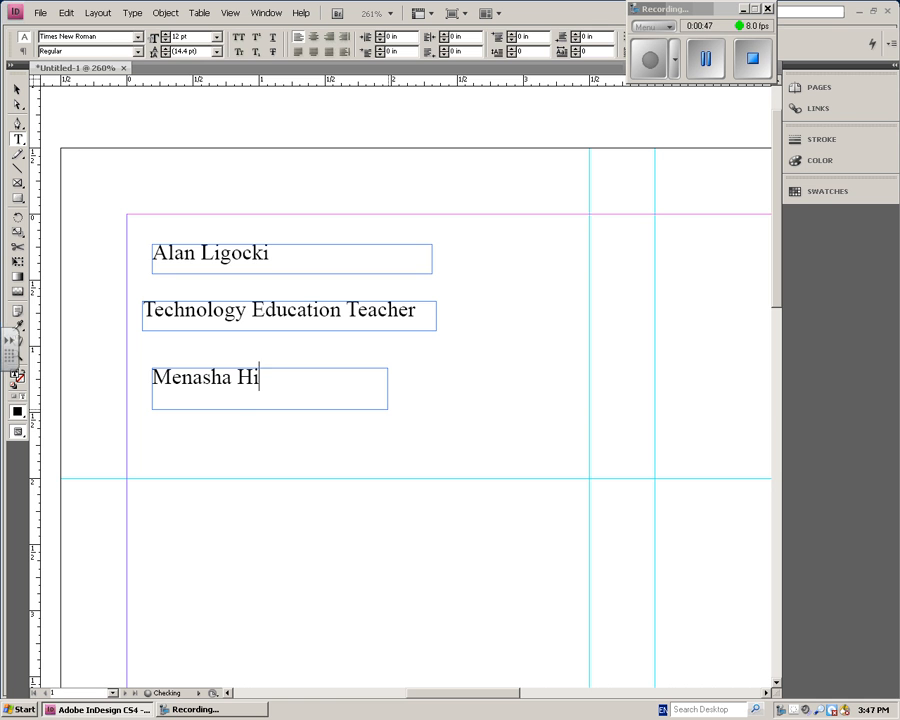
pyautogui.write('gh School')
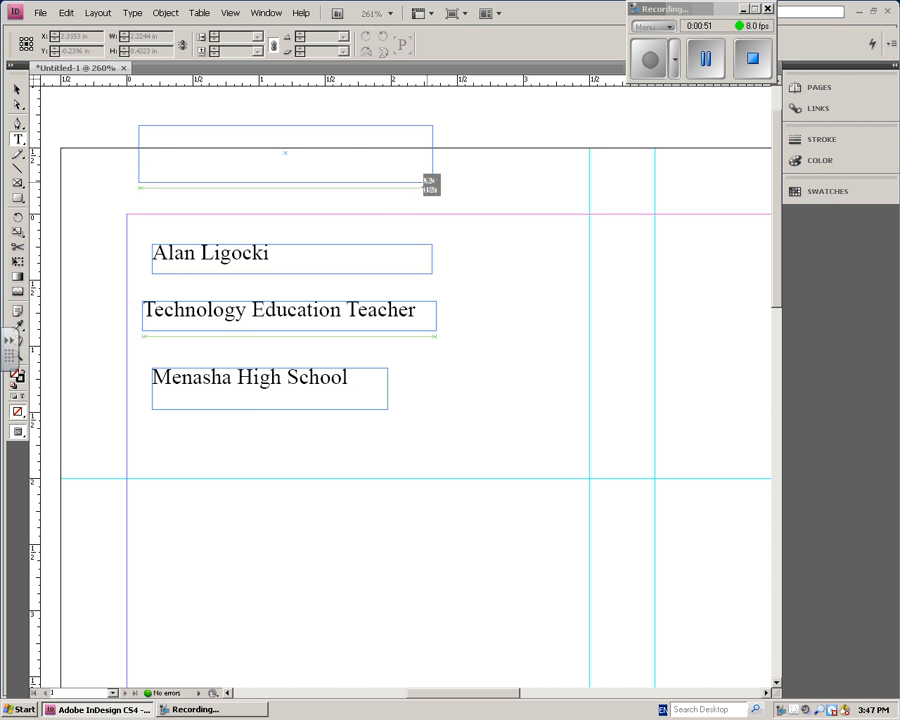
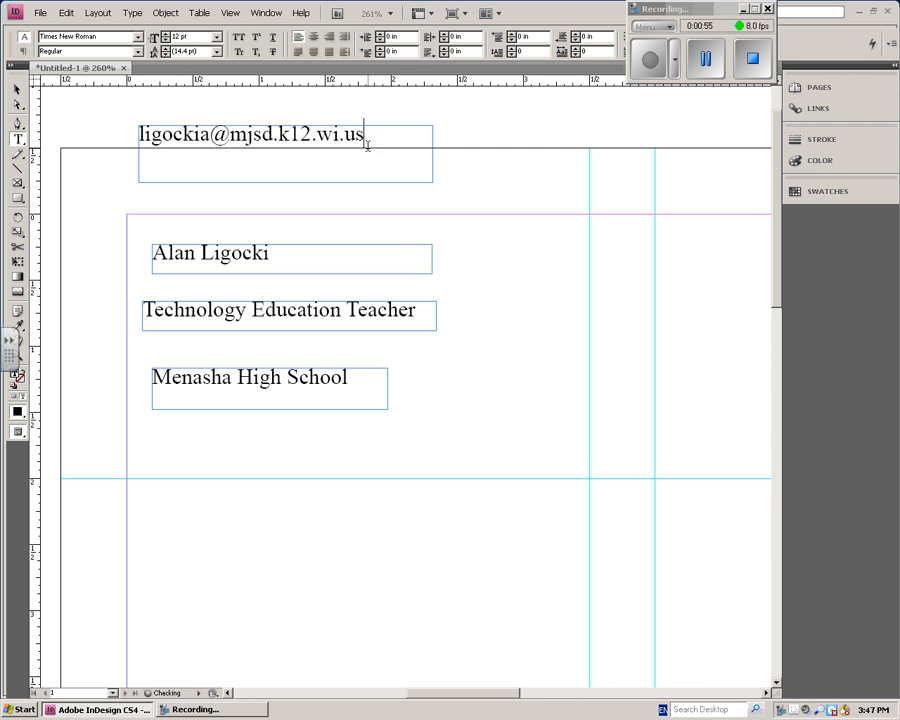
pyautogui.moveTo(510, 243); pyautogui.dragTo(635, 275)
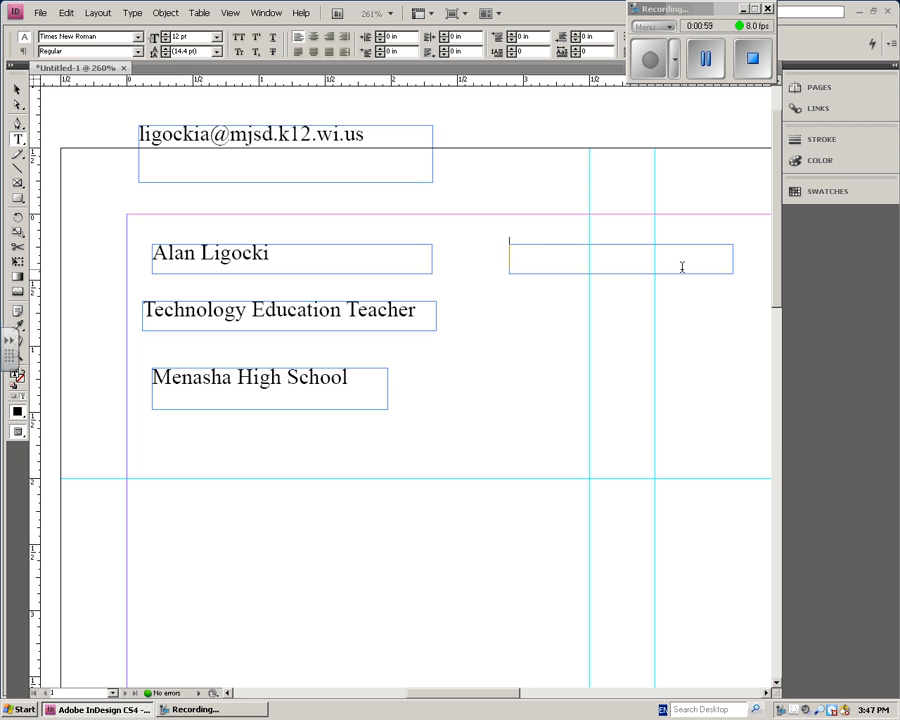
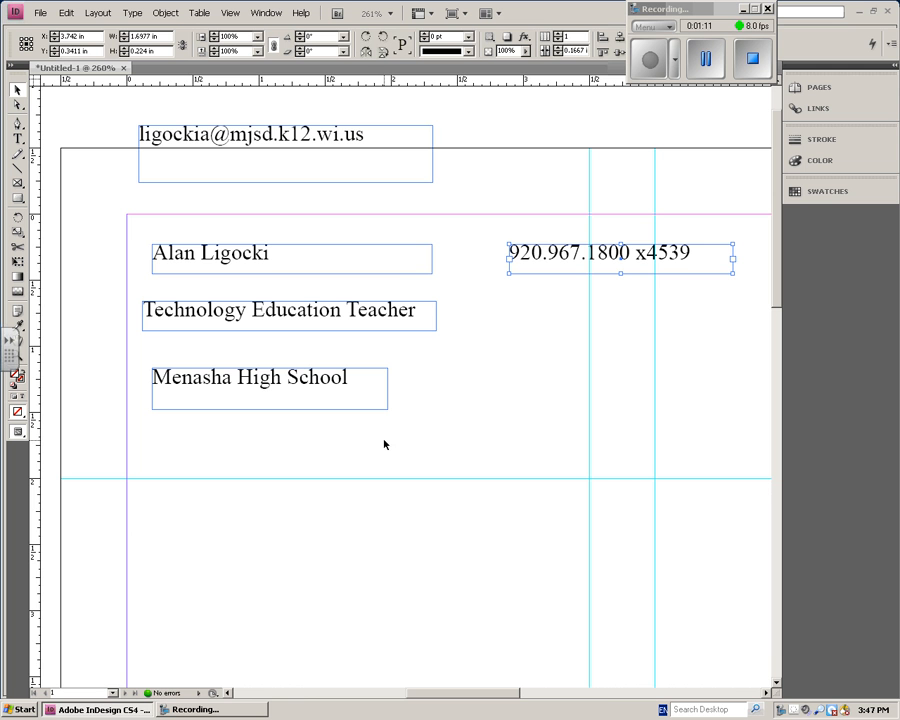
pyautogui.moveTo(472, 285)
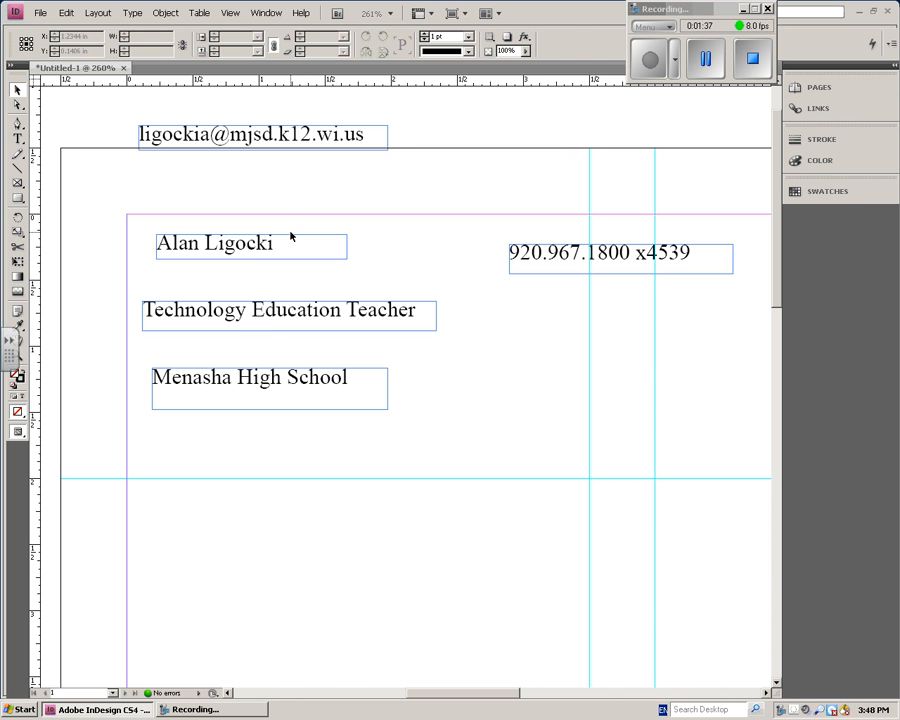
# Select the name frame, then the e-mail frame, to trim them around their text
pyautogui.click(272, 243)
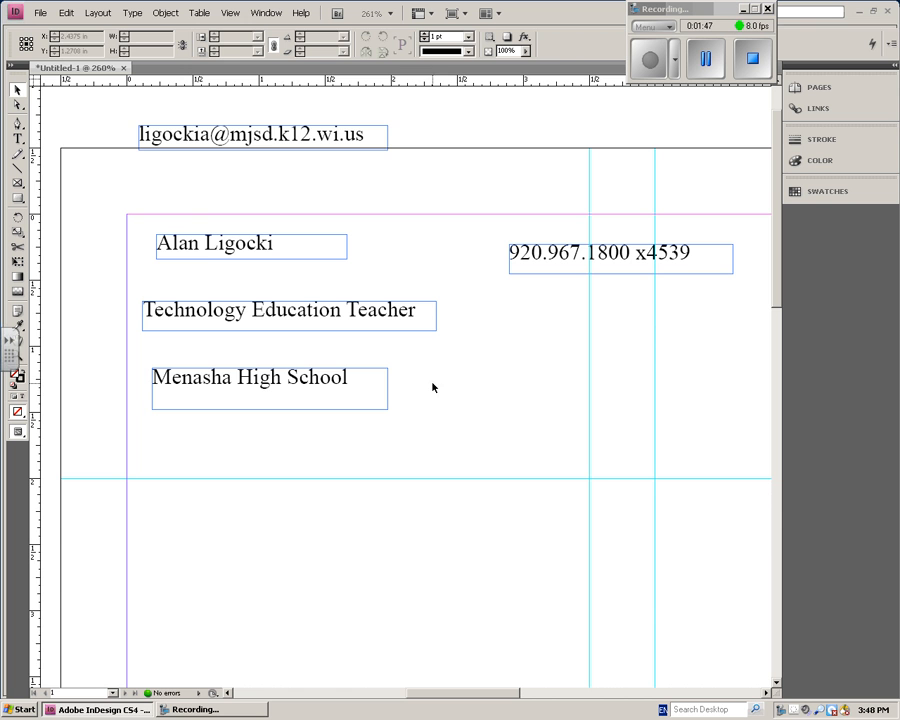
pyautogui.click(260, 135)
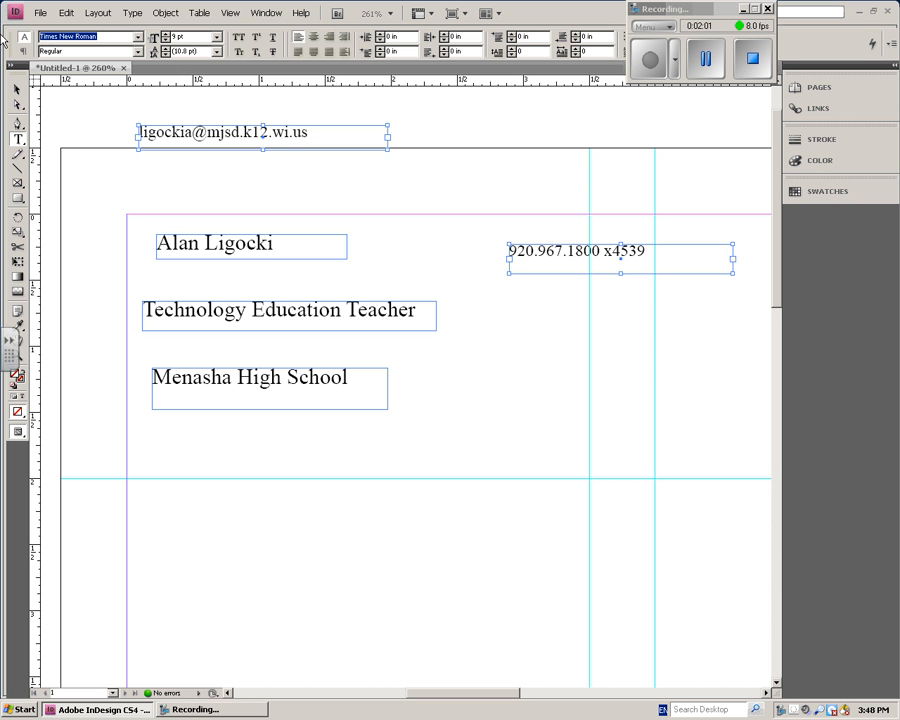
# Set the contact text to Eras Light ITC and the title and school to Eras Medium ITC
pyautogui.click(75, 48)
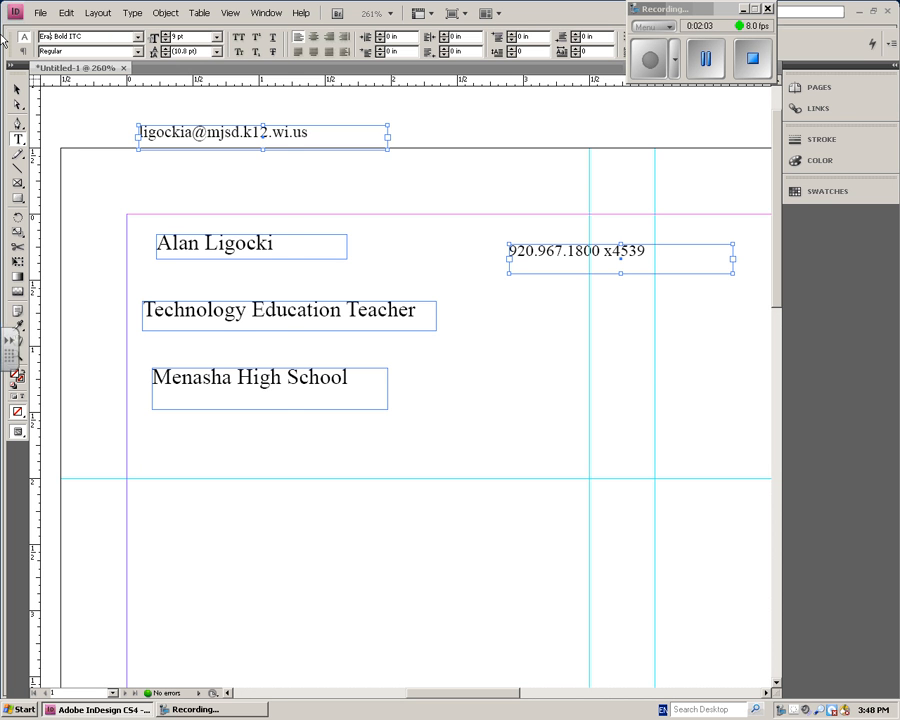
pyautogui.click(133, 36)
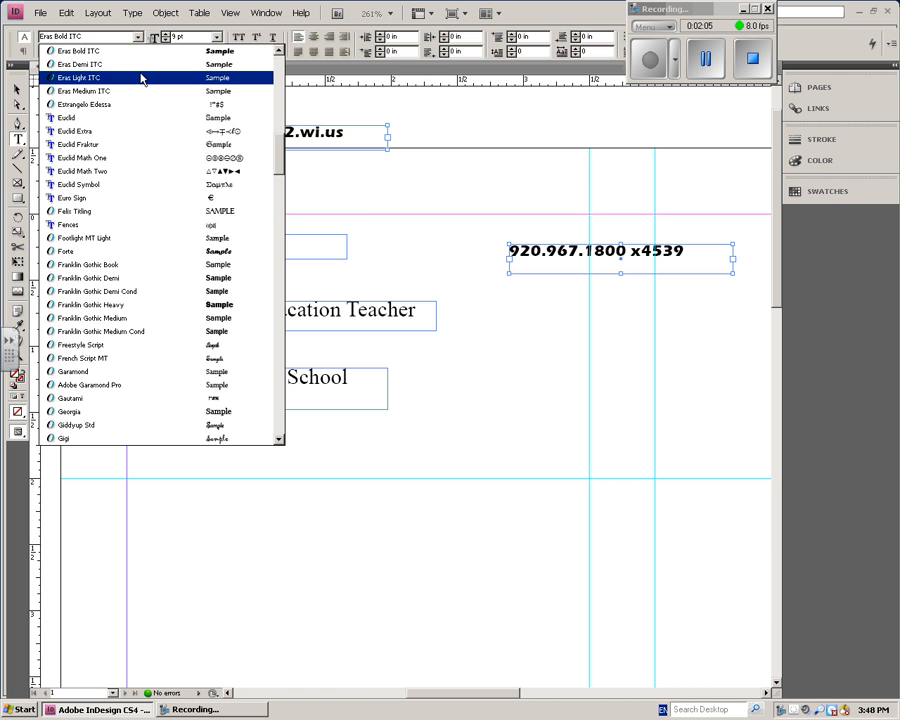
pyautogui.click(102, 75)
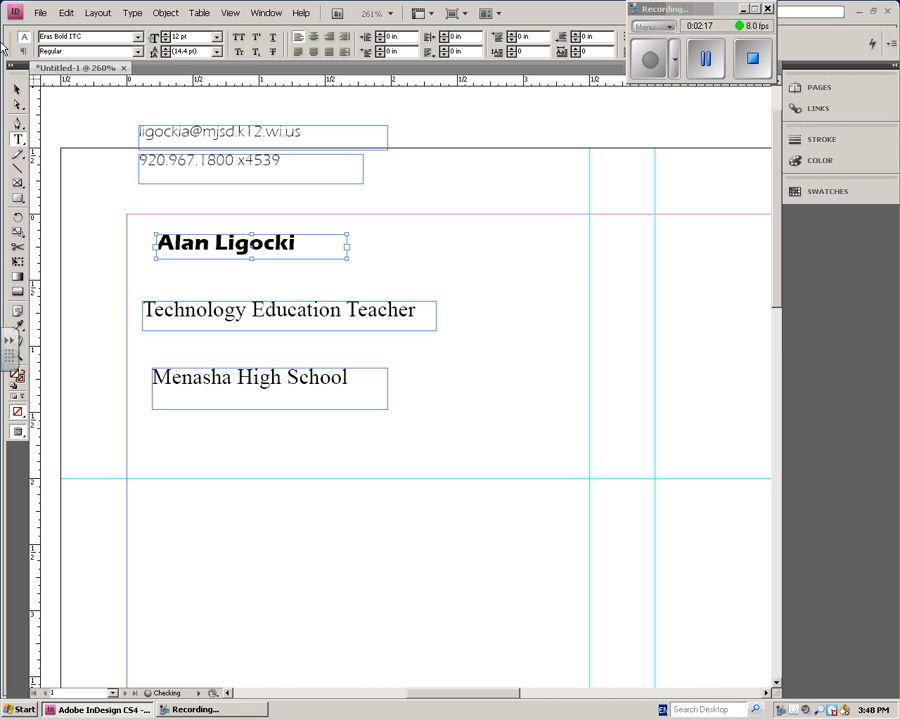
pyautogui.click(17, 92)
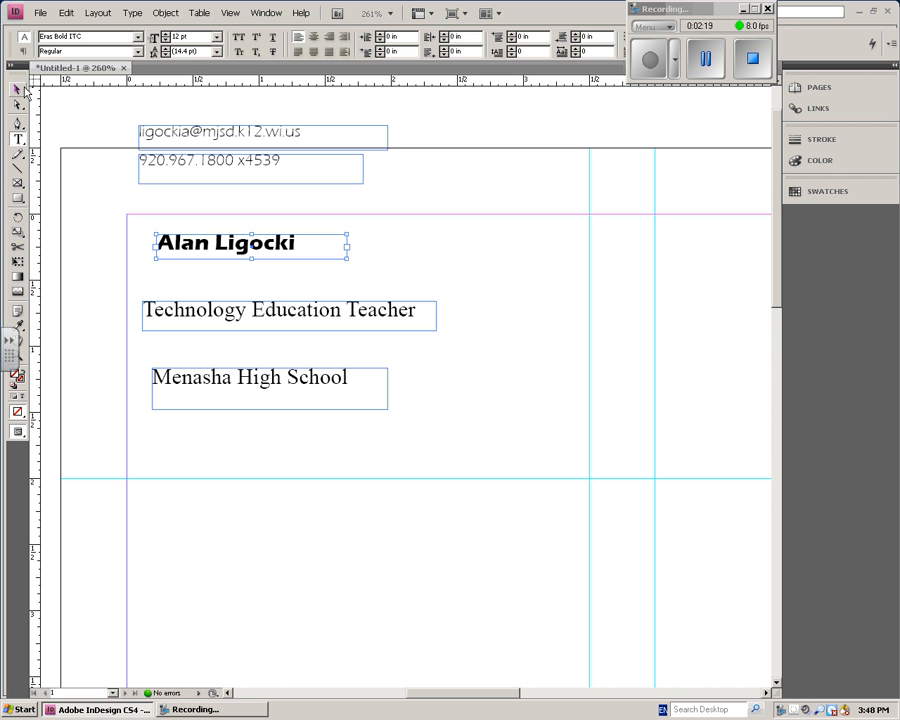
pyautogui.click(288, 309)
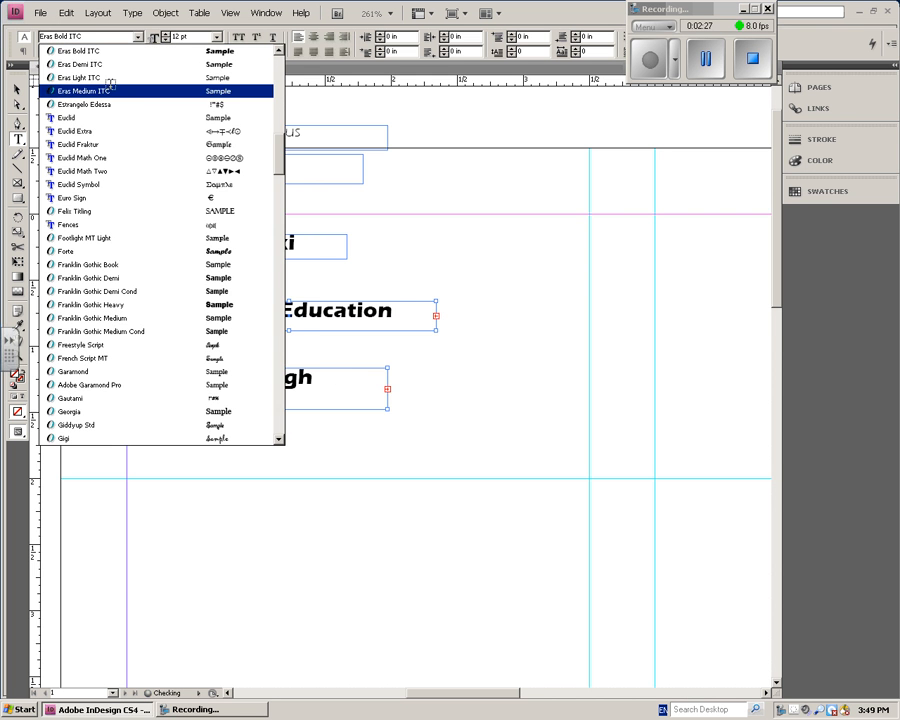
pyautogui.click(100, 76)
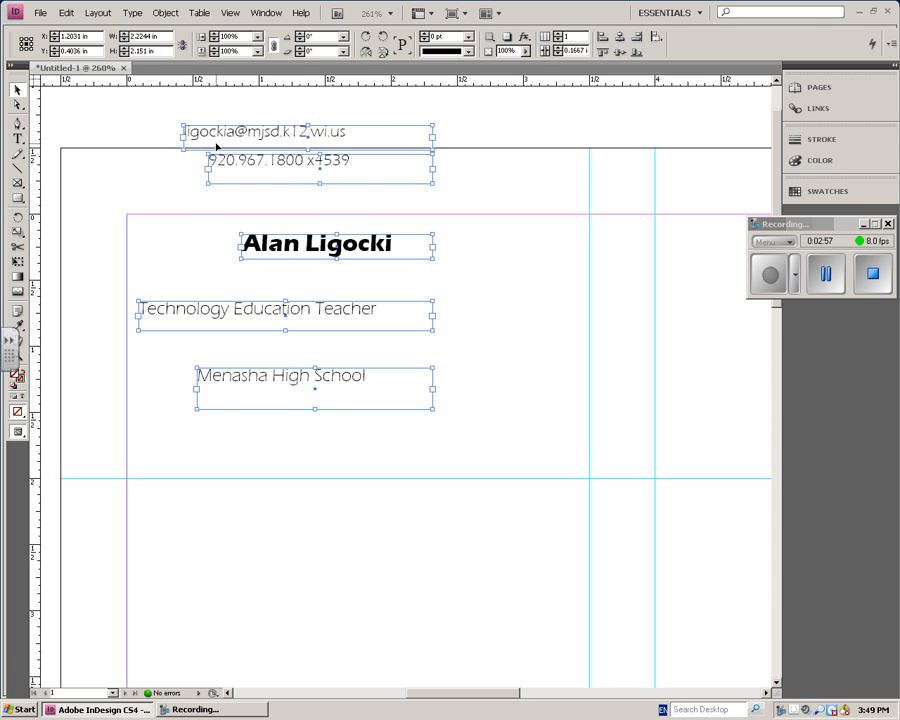
pyautogui.moveTo(289, 397)
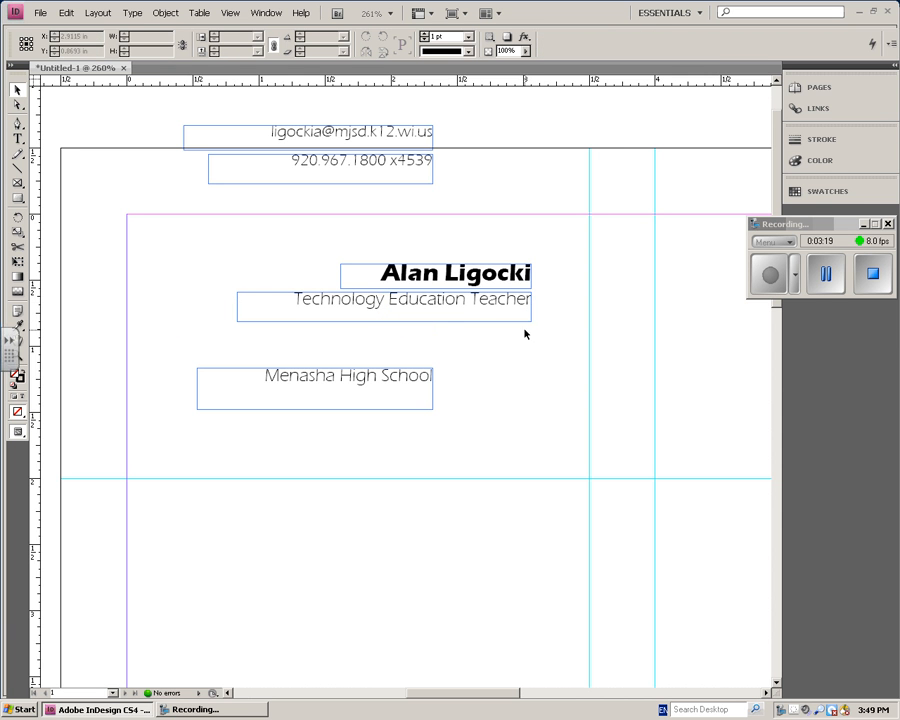
pyautogui.moveTo(383, 390)
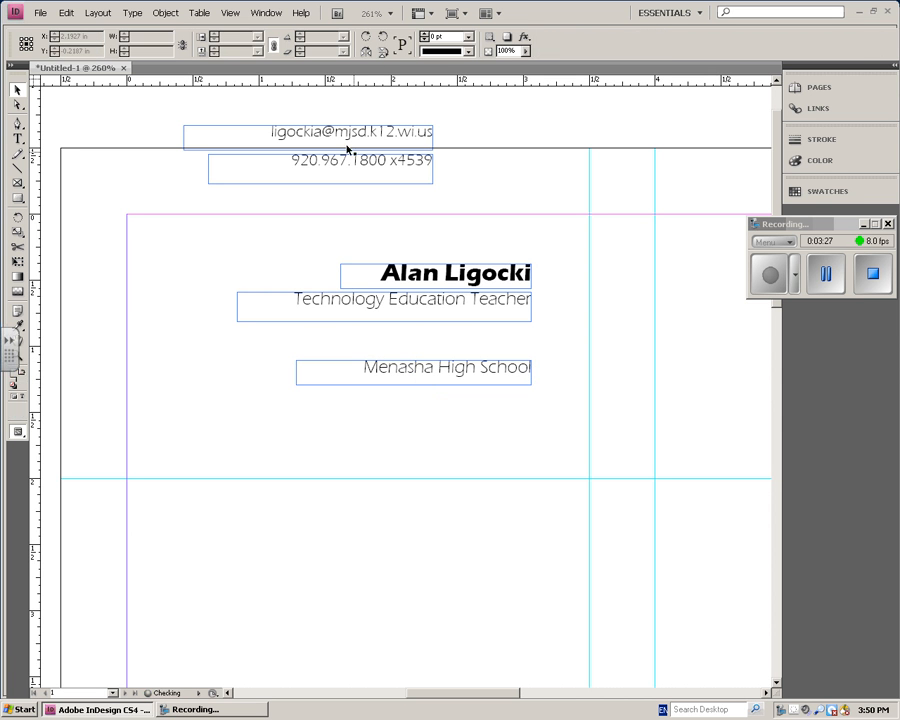
# Move the e-mail line under the school name and the phone number beneath it
pyautogui.moveTo(283, 392); pyautogui.dragTo(531, 420)
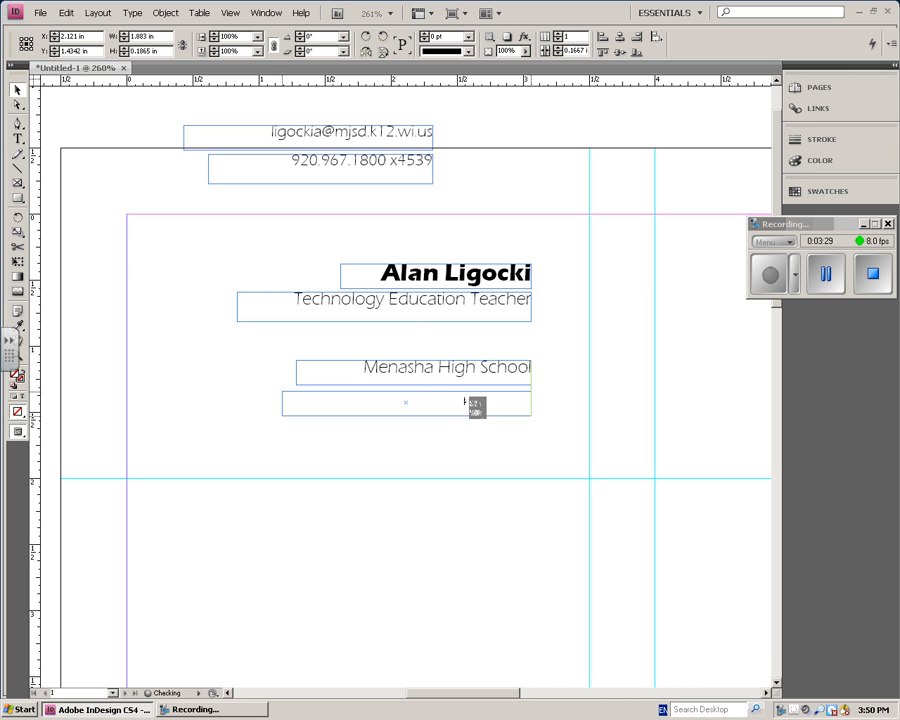
pyautogui.moveTo(310, 131); pyautogui.dragTo(407, 391)
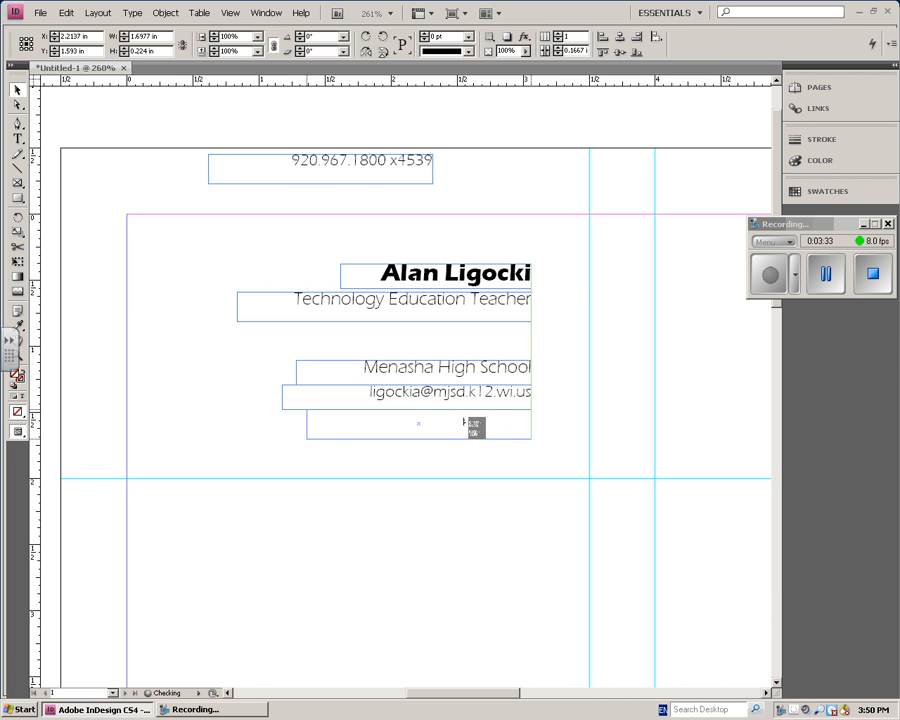
pyautogui.moveTo(322, 168); pyautogui.dragTo(420, 416)
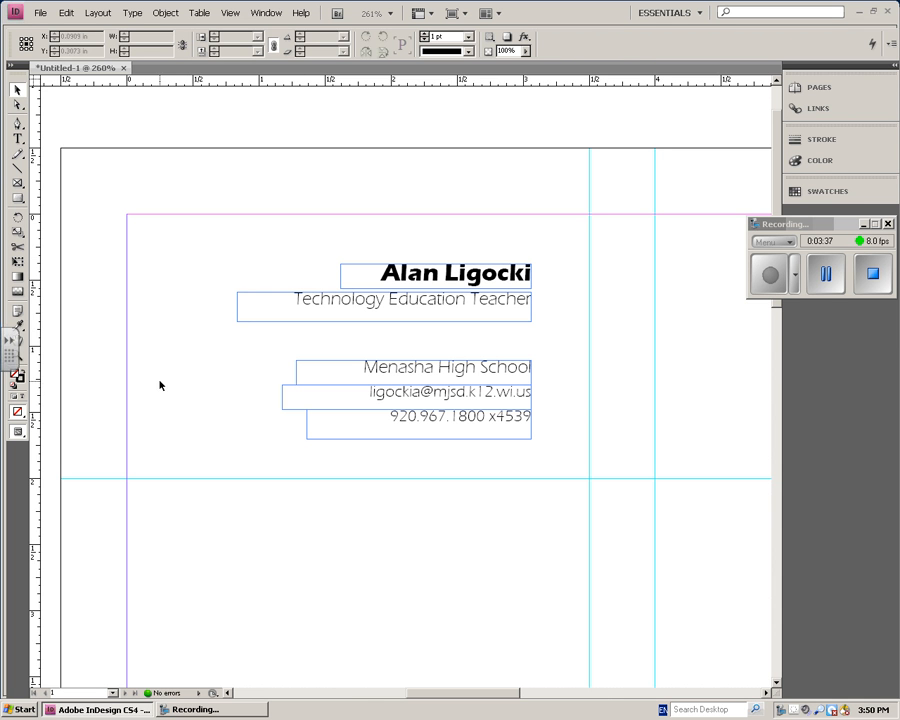
pyautogui.click(383, 298)
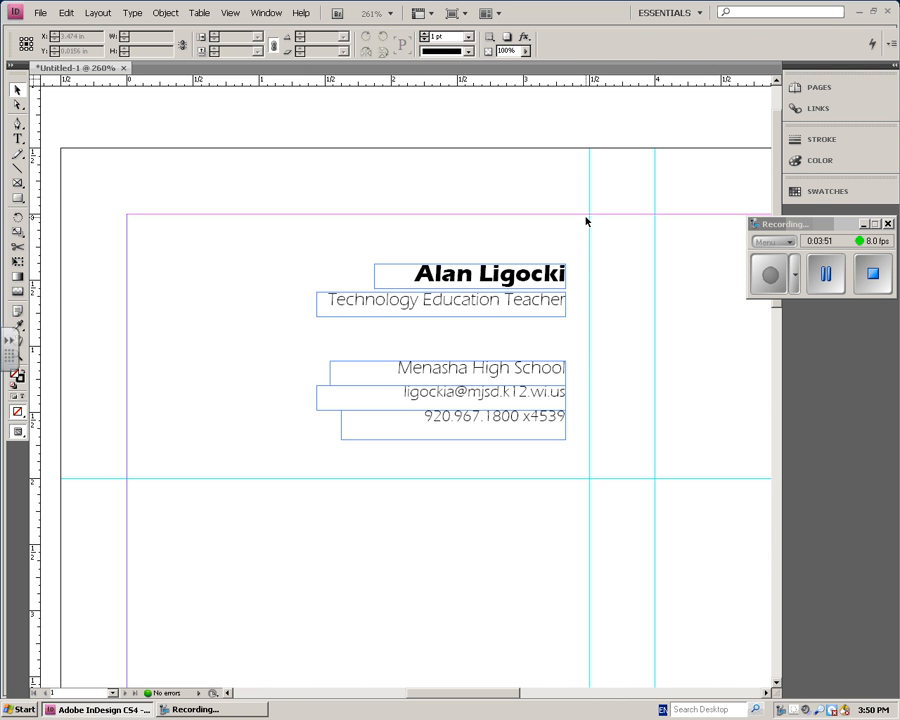
pyautogui.moveTo(569, 463)
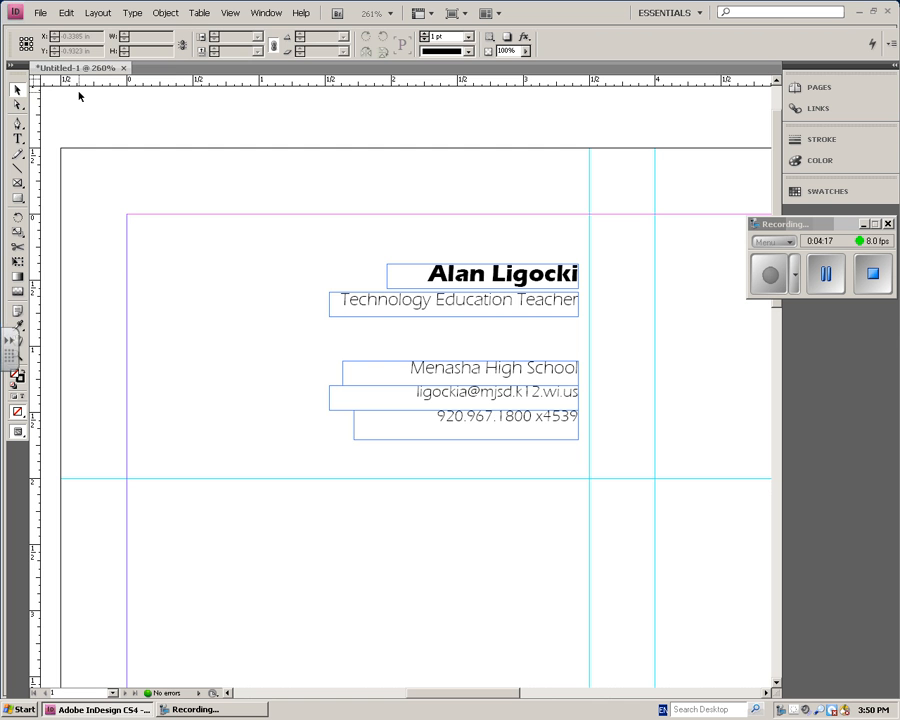
# Use File > Place to load 'bluejay right' from the Images folder
pyautogui.click(58, 11)
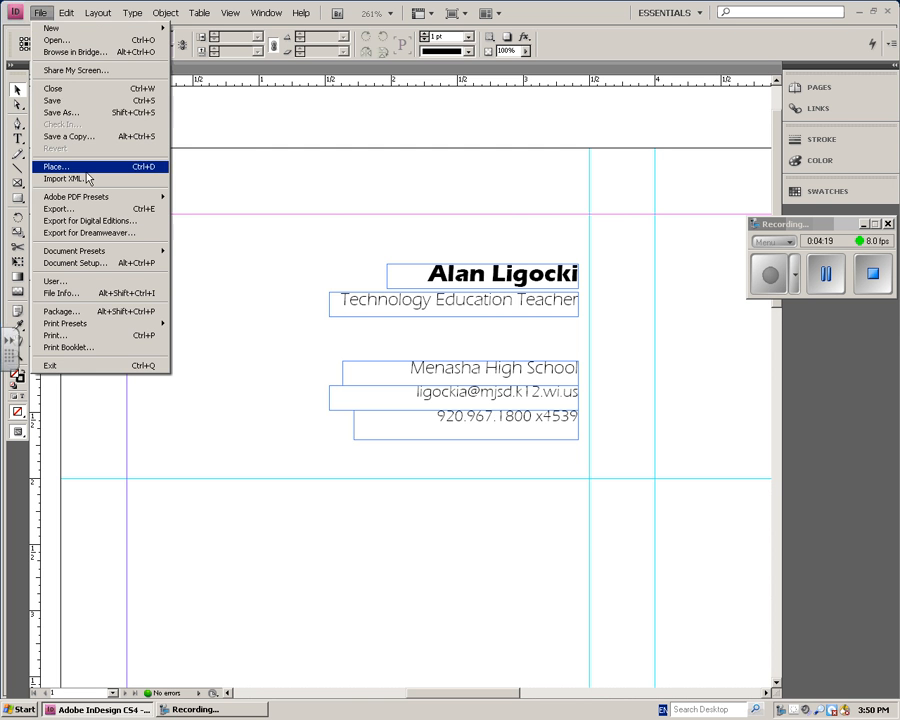
pyautogui.click(56, 161)
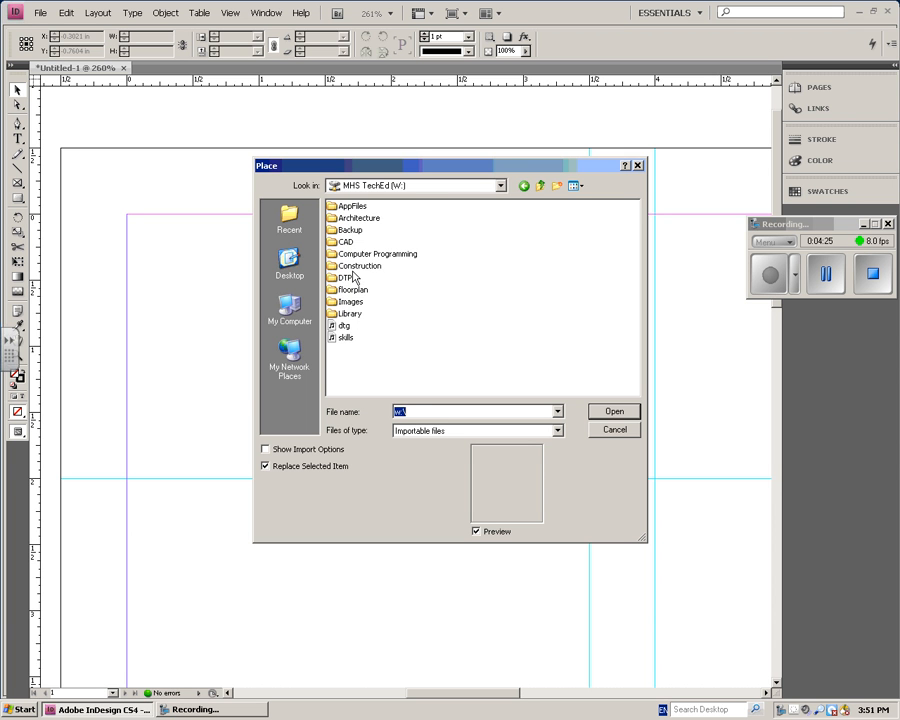
pyautogui.doubleClick(351, 301)
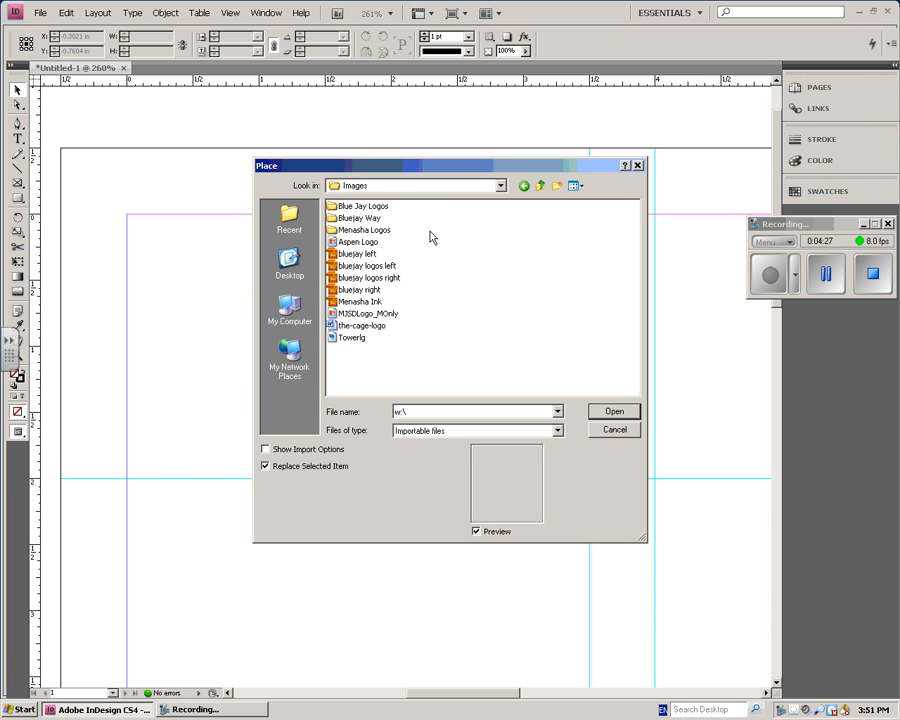
pyautogui.click(362, 289)
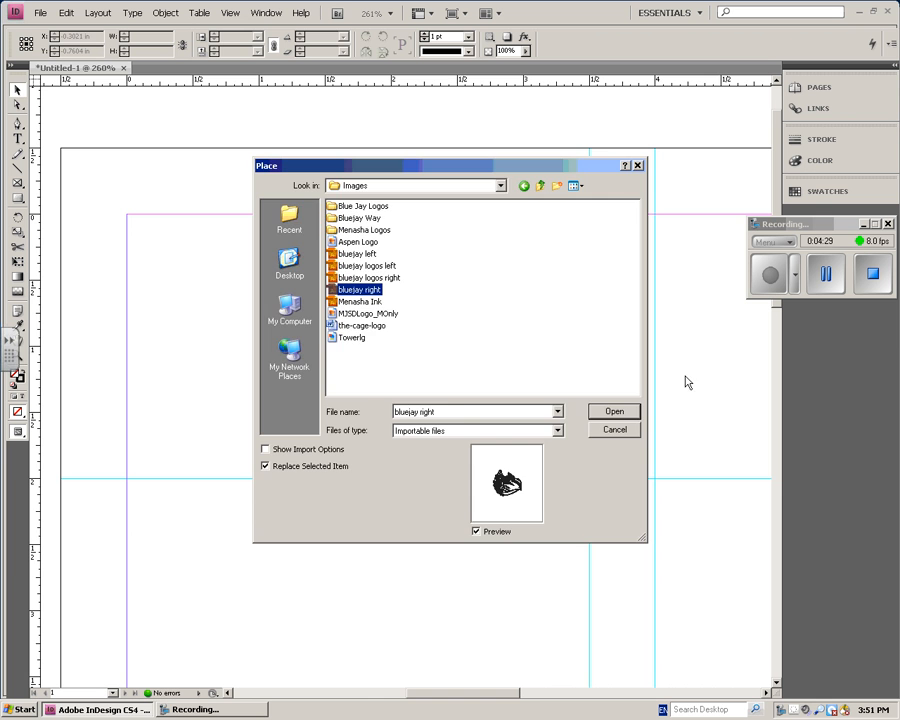
pyautogui.click(613, 411)
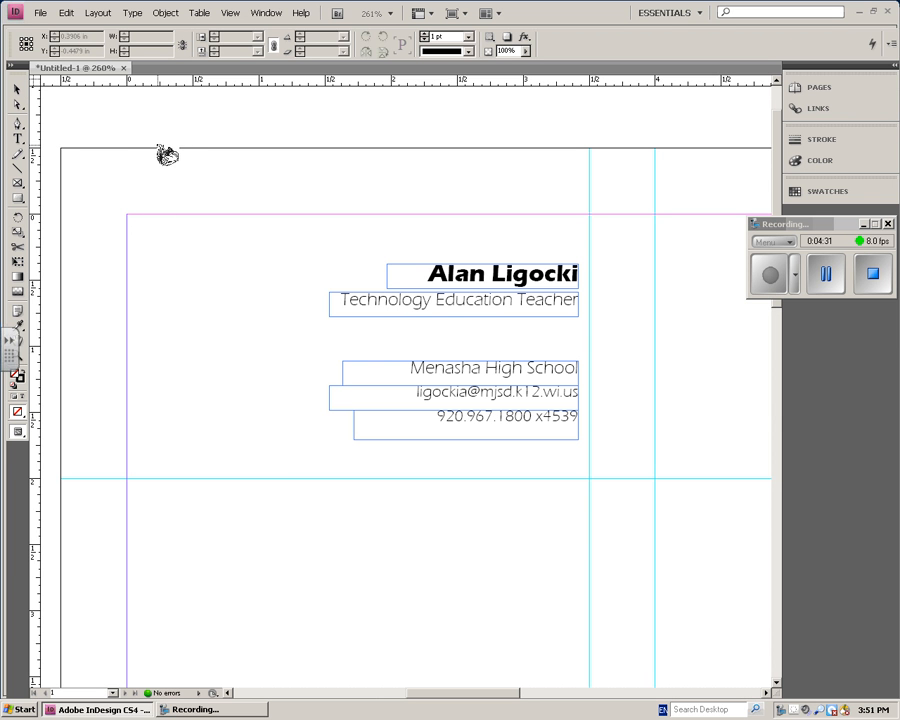
pyautogui.moveTo(425, 118)
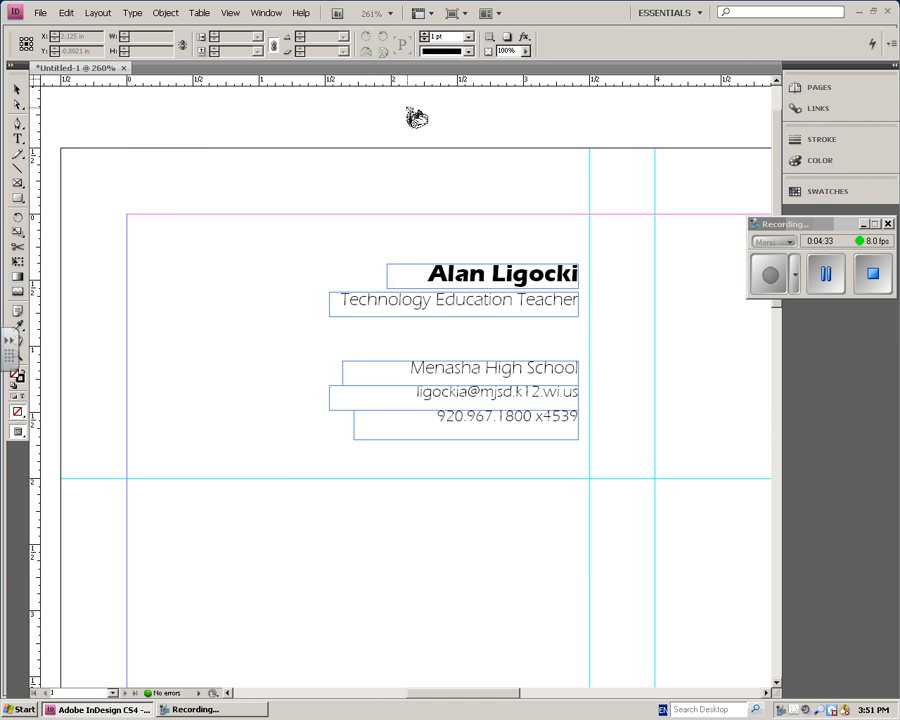
pyautogui.moveTo(230, 181)
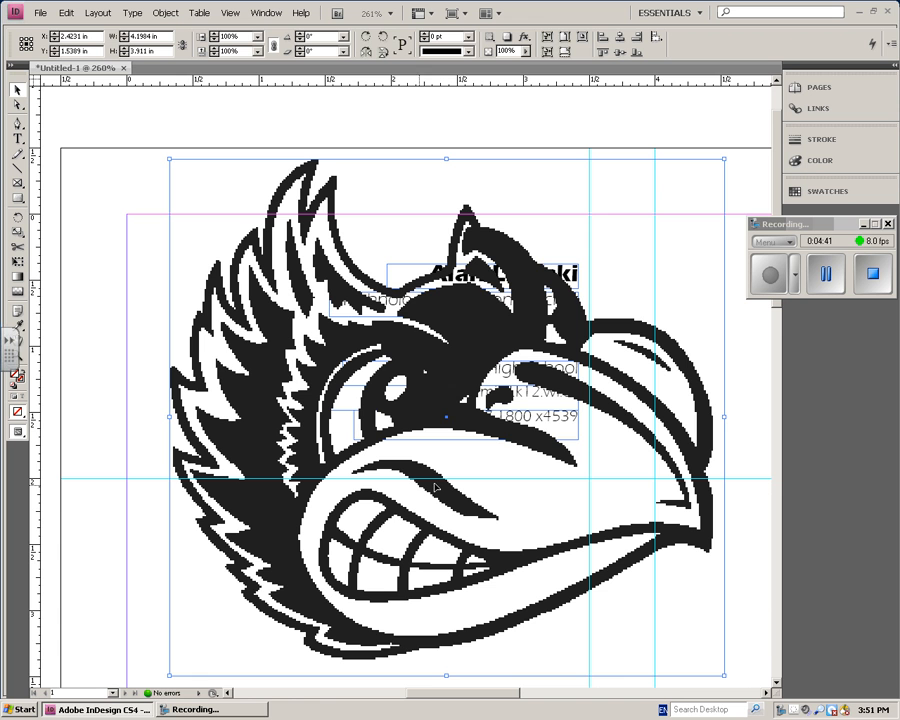
pyautogui.moveTo(593, 188)
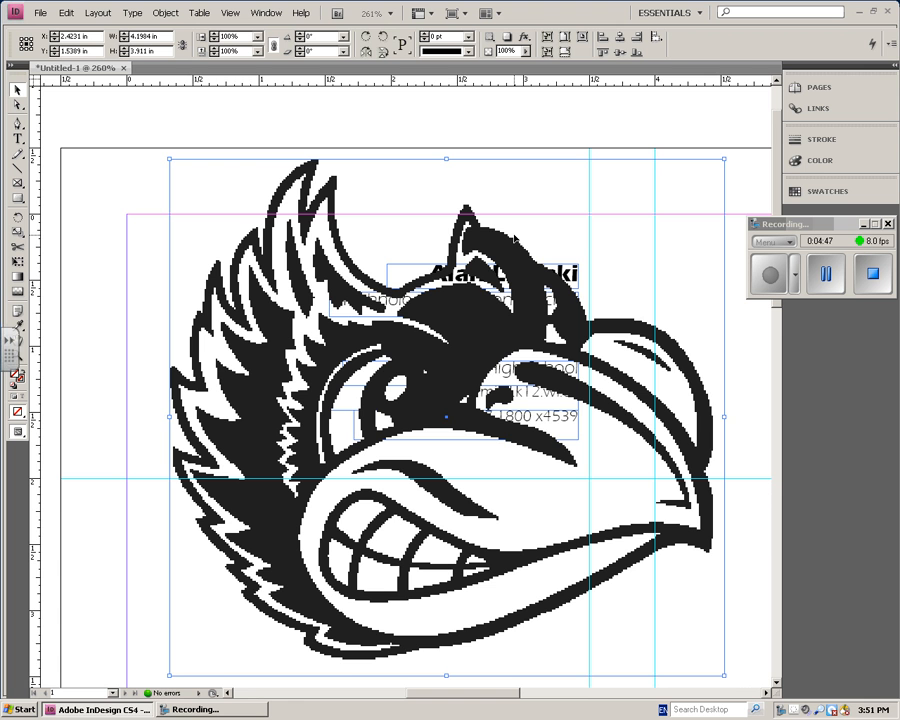
pyautogui.moveTo(746, 420)
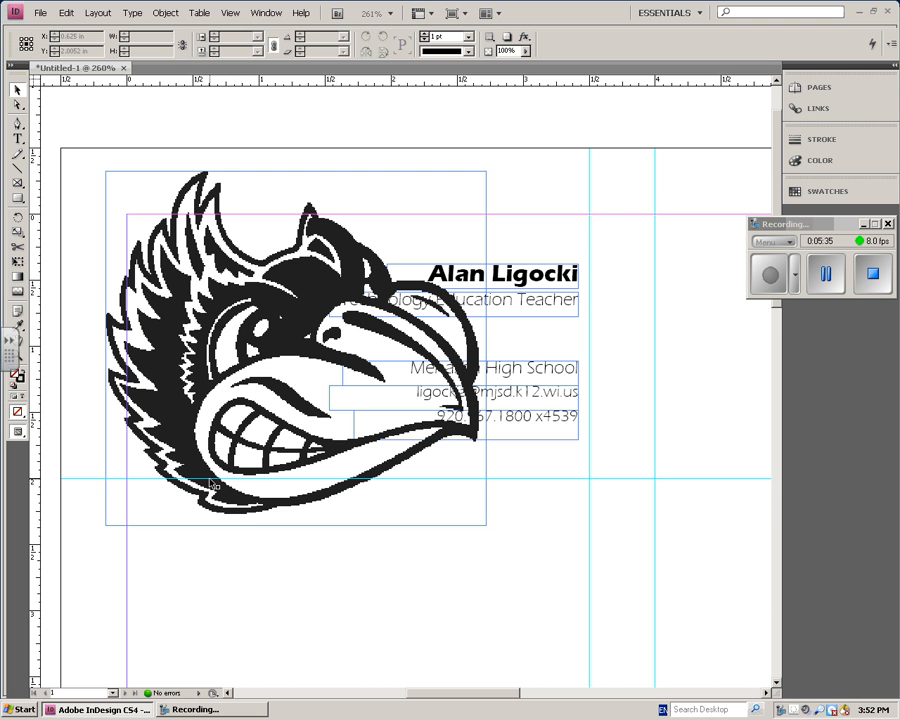
pyautogui.moveTo(95, 159)
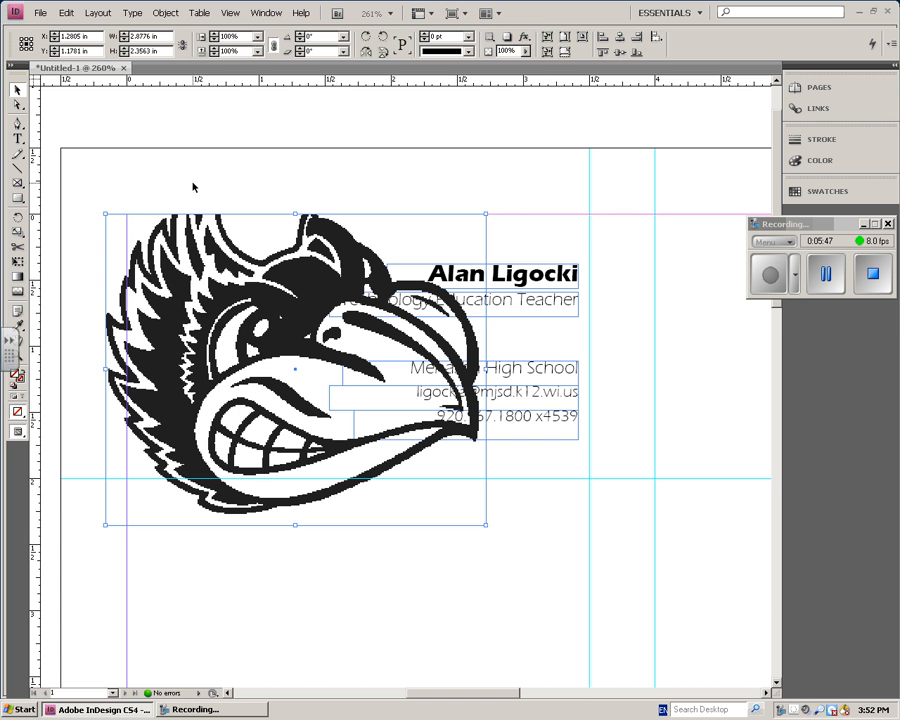
pyautogui.moveTo(172, 243)
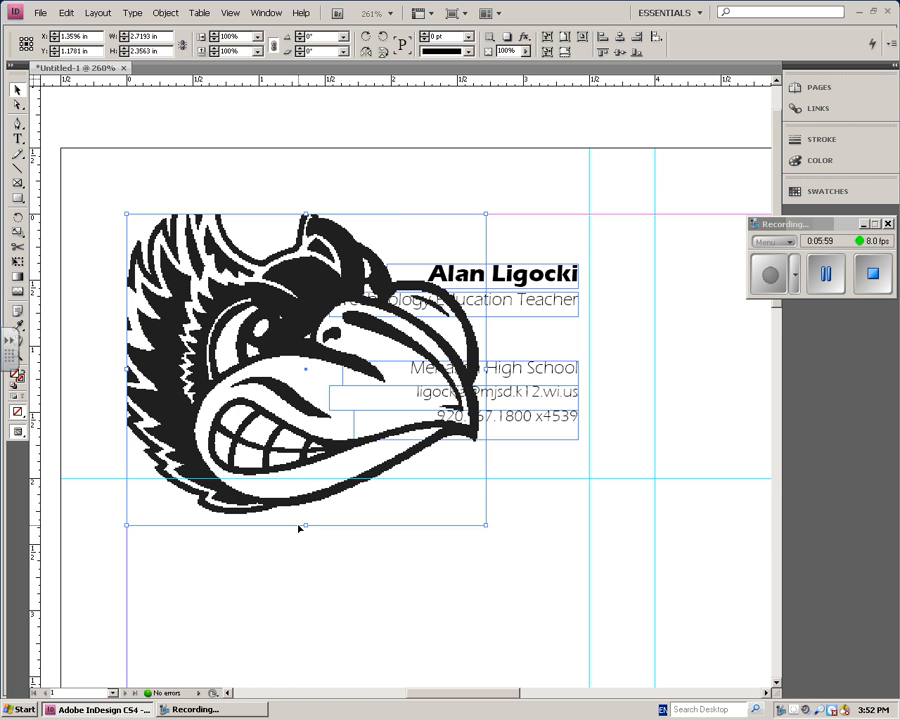
# Crop the Blue Jay image frame's bottom edge up to the card edge
pyautogui.moveTo(305, 525); pyautogui.dragTo(305, 480)
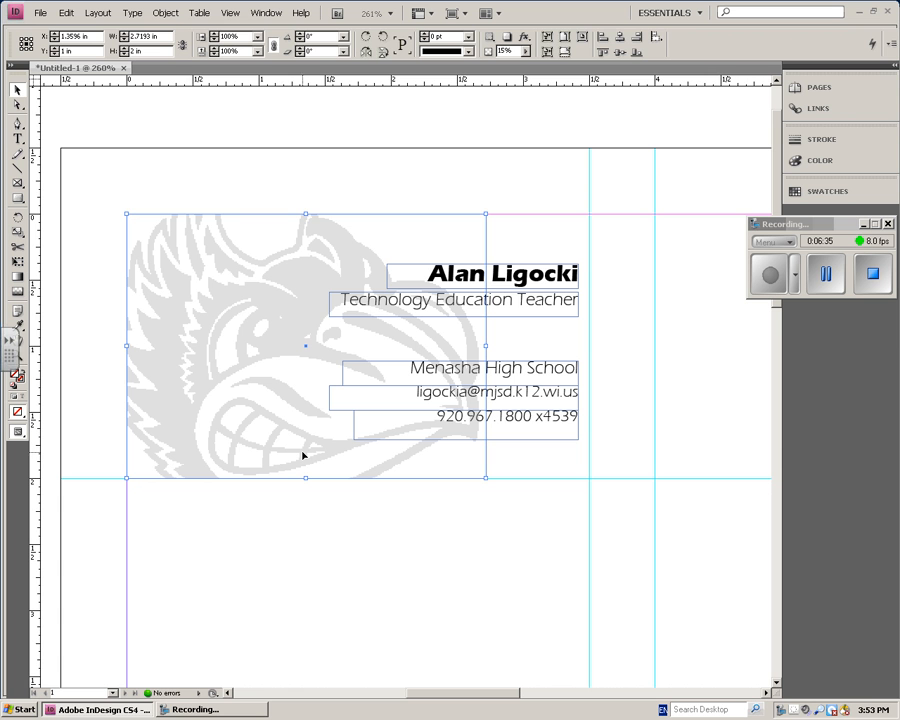
# Deselect the faded Blue Jay watermark image
pyautogui.click(196, 158)
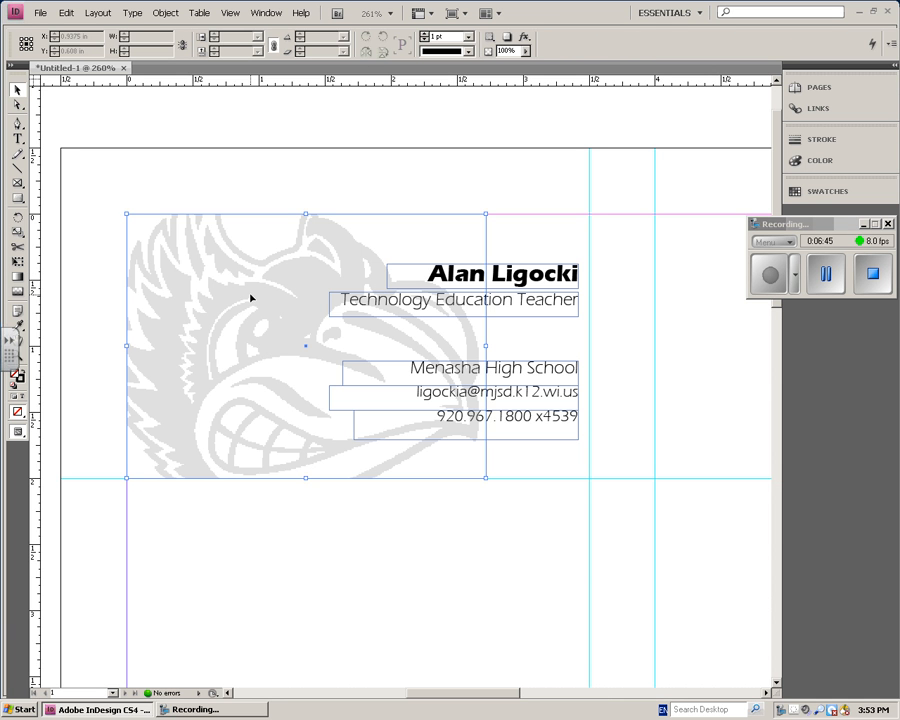
# Right-click the Blue Jay watermark to bring up its Arrange options
pyautogui.rightClick(253, 299)
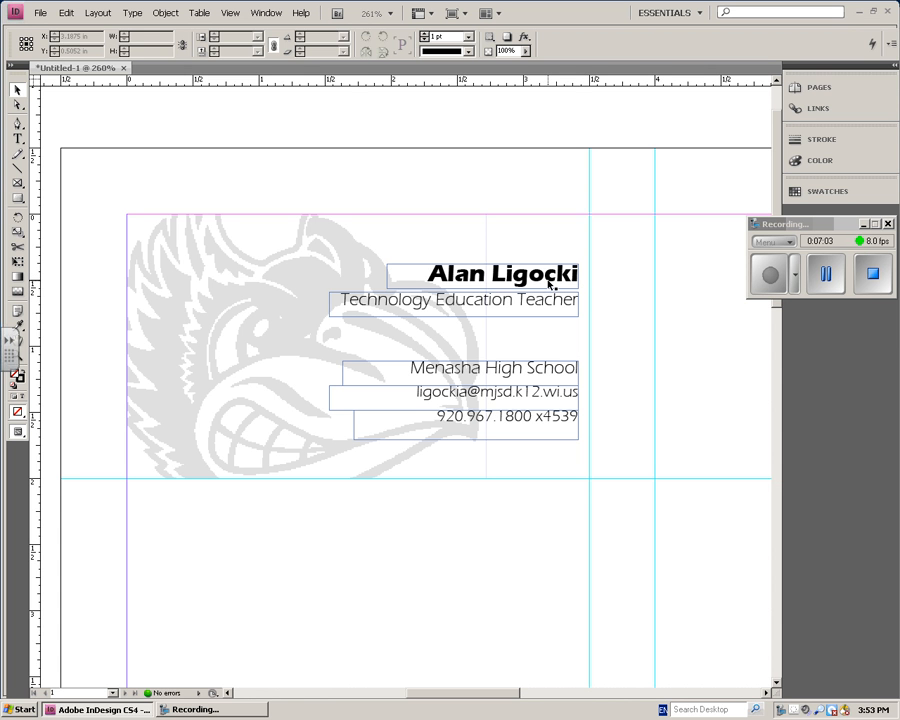
pyautogui.moveTo(485, 373)
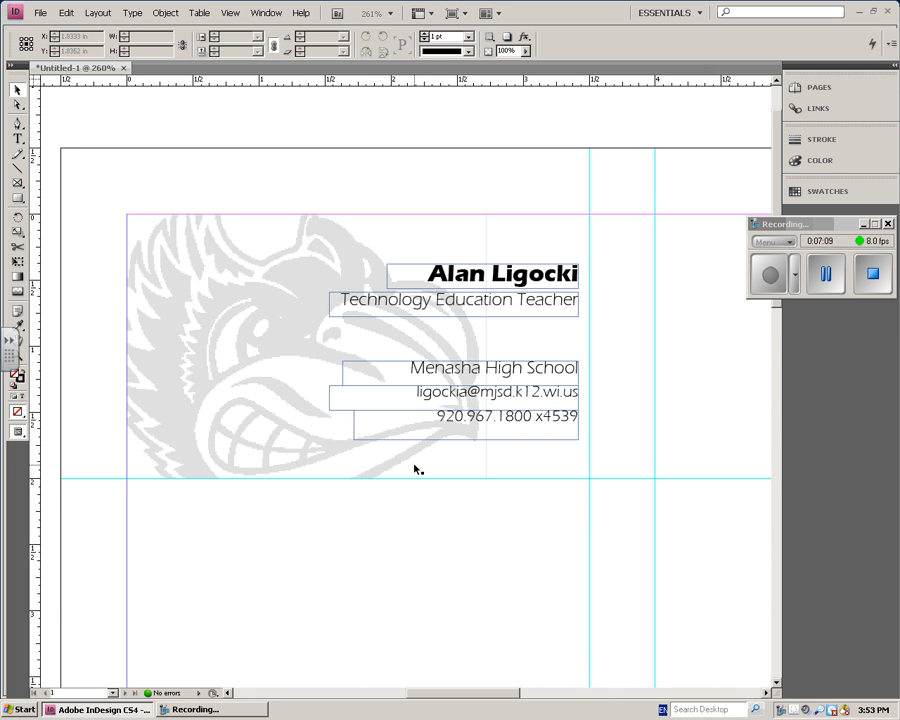
pyautogui.moveTo(139, 393)
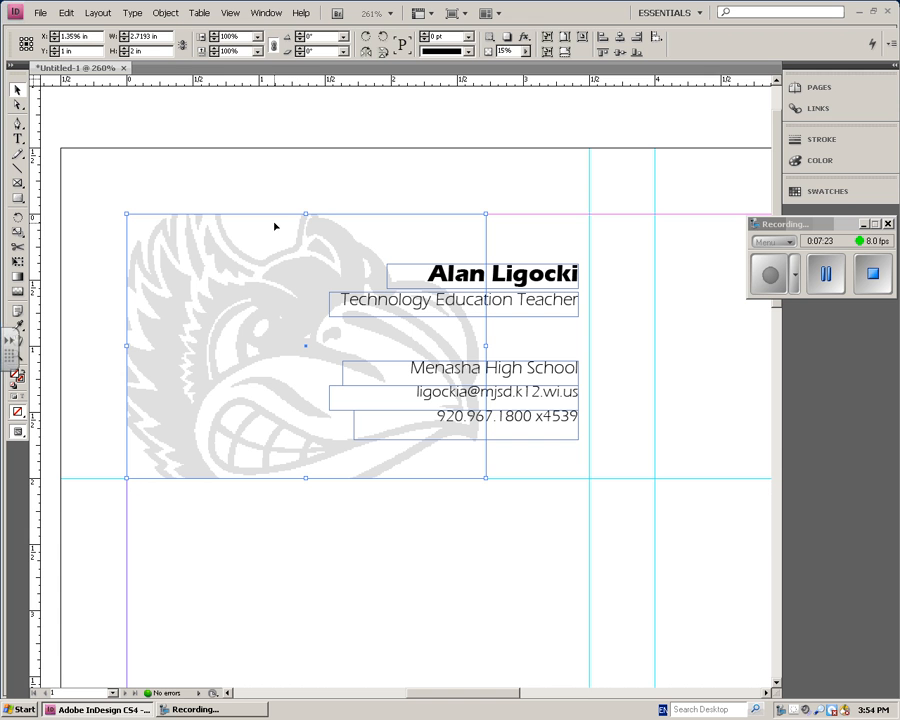
pyautogui.moveTo(186, 343)
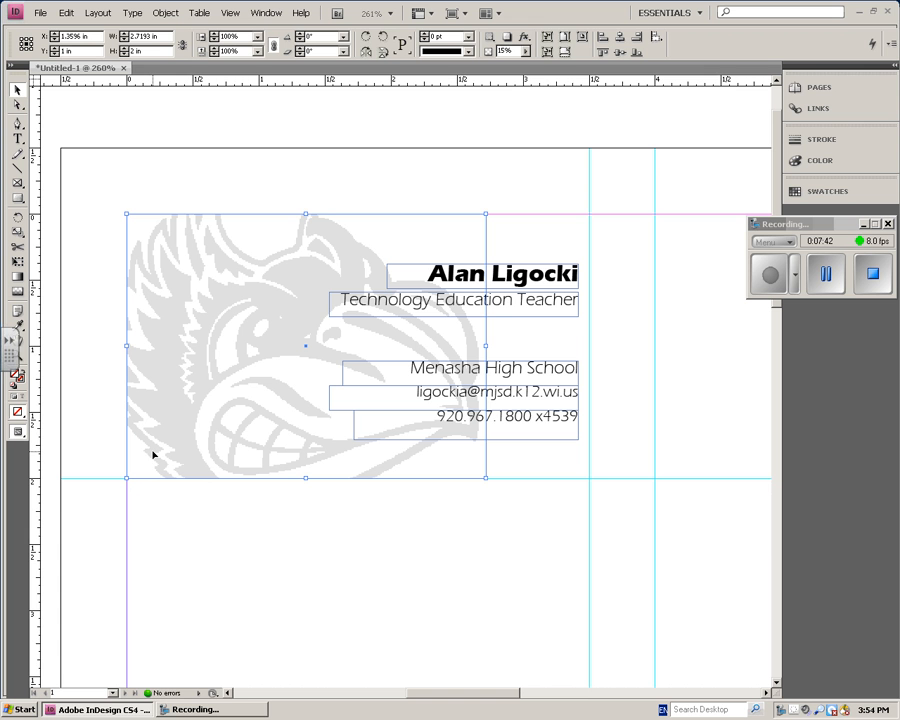
pyautogui.moveTo(370, 197)
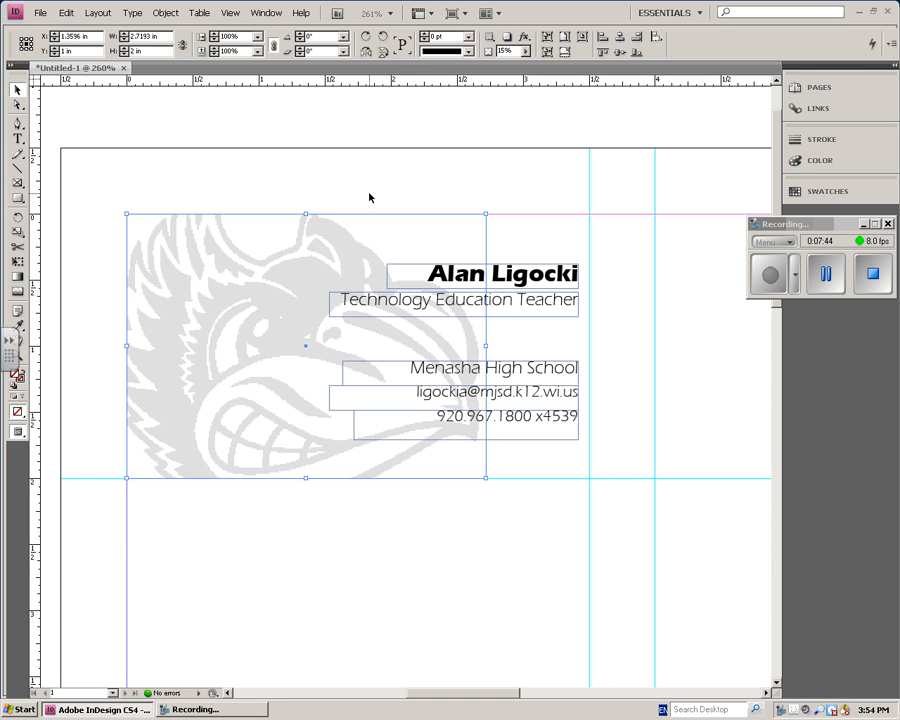